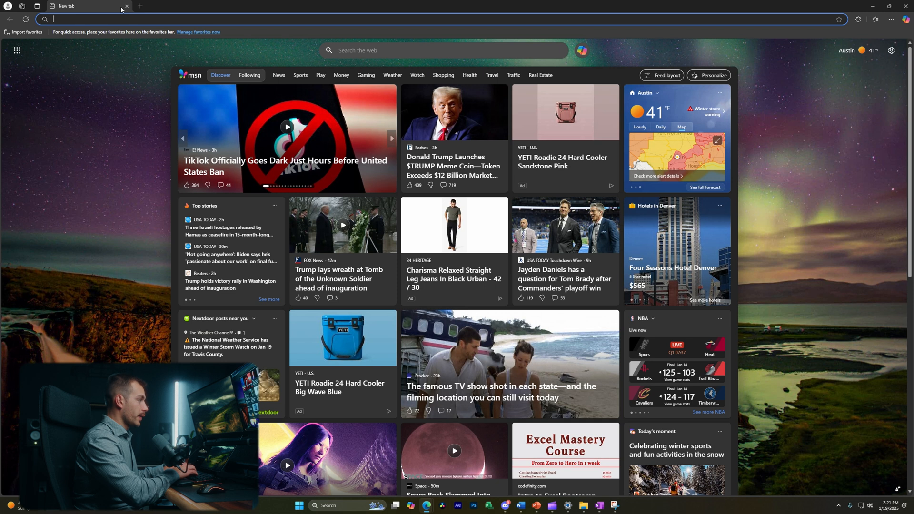
Go to apple.com/migrate-to-mac in Edge and download Windows Migration Assistant 3.
{"action": "type", "text": "apple.com/migrate-t"}
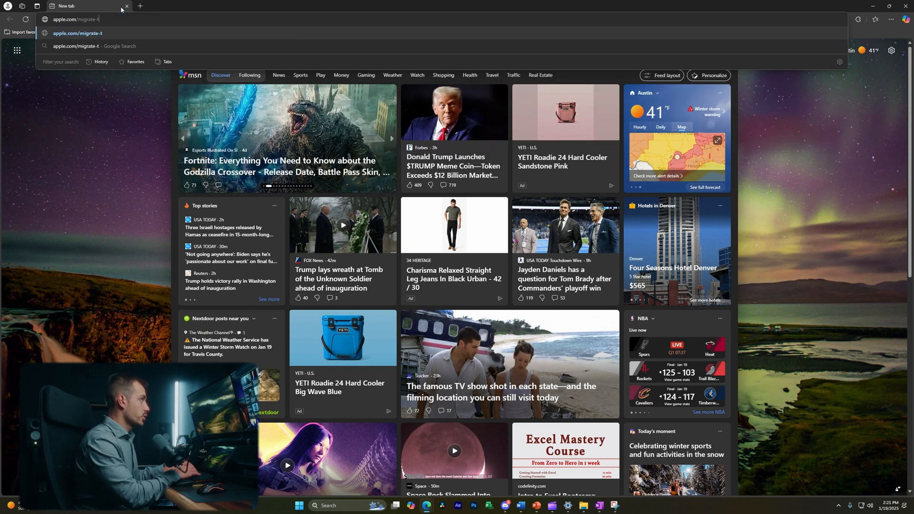
{"action": "type", "text": "o-mac"}
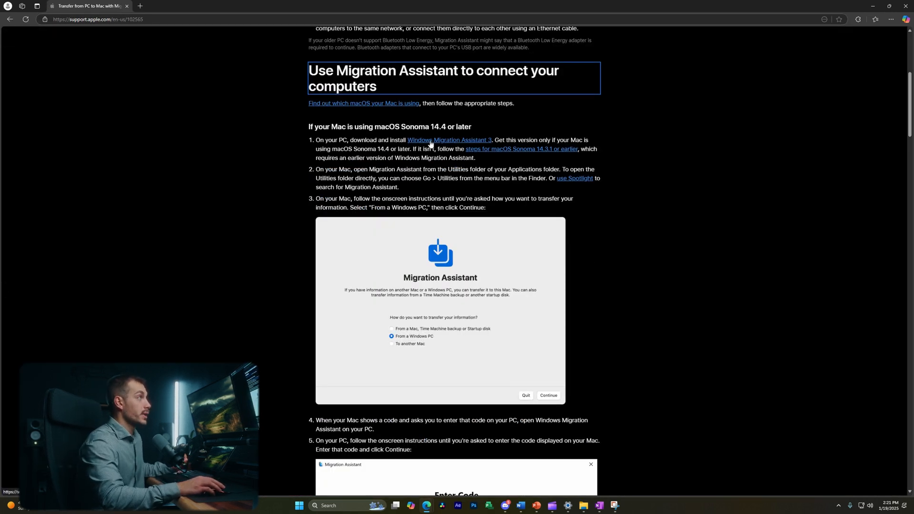
{"action": "left_click", "coordinate": [449, 140]}
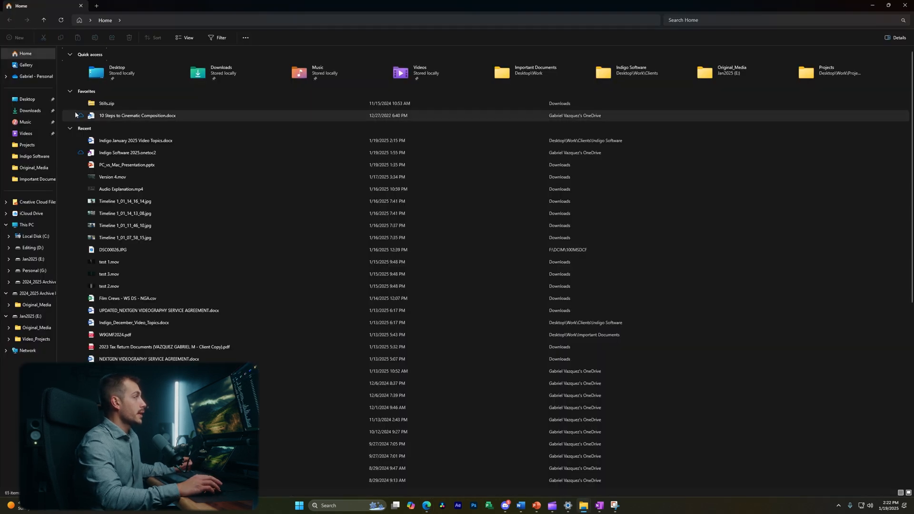
Run the downloaded installer, accept the license terms, install, and finish.
{"action": "left_click", "coordinate": [30, 111]}
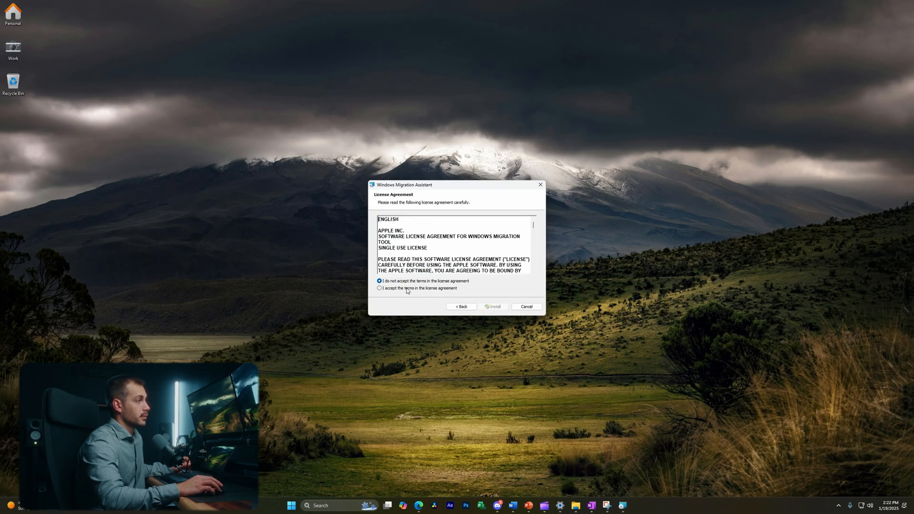
{"action": "left_click", "coordinate": [380, 288]}
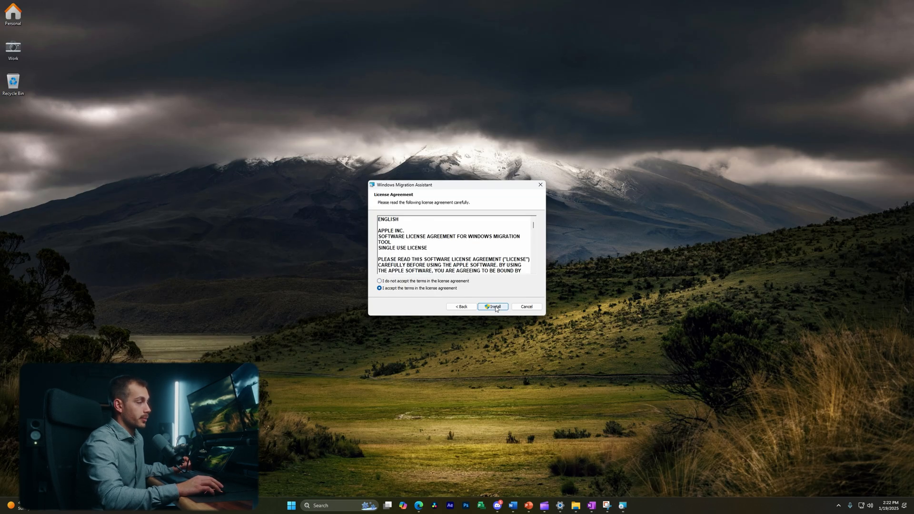
{"action": "left_click", "coordinate": [492, 307]}
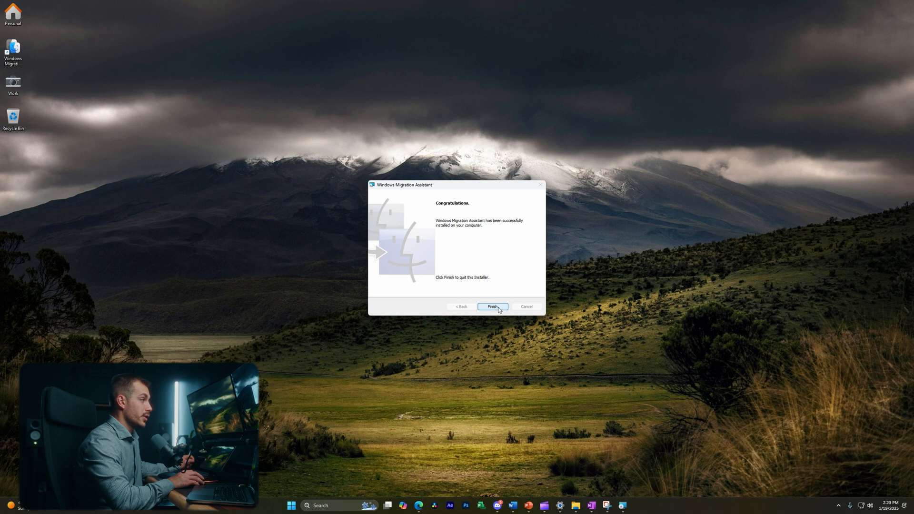
{"action": "left_click", "coordinate": [492, 307]}
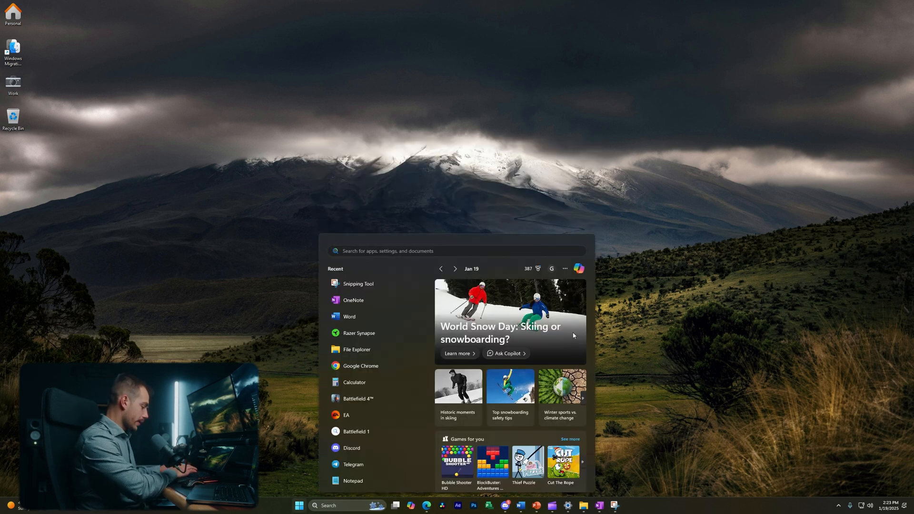
Launch Migration Assistant from Start, closing Edge and passing the welcome, warning and usage-data screens.
{"action": "type", "text": "mail"}
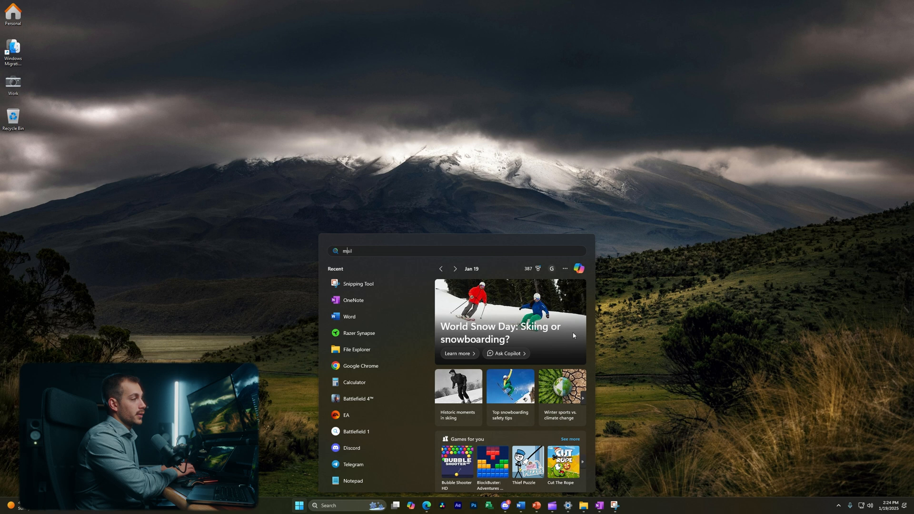
{"action": "type", "text": "migra"}
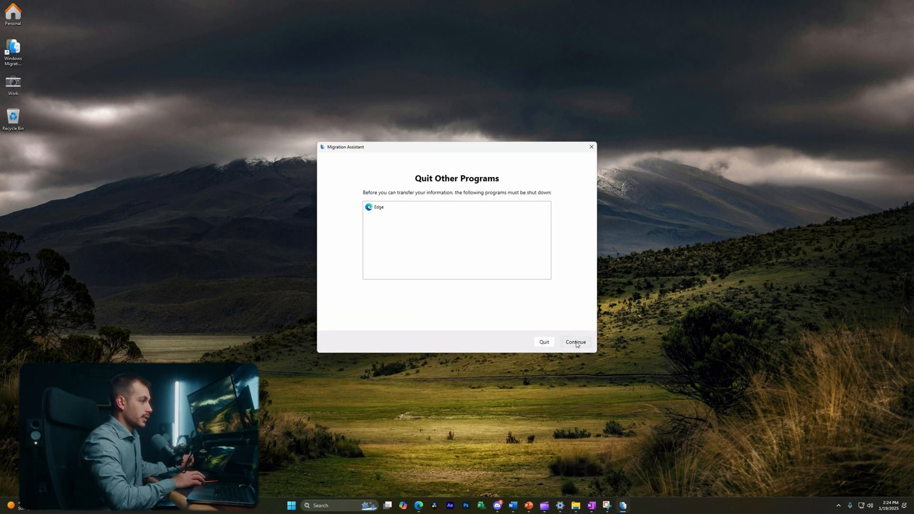
{"action": "left_click", "coordinate": [575, 342]}
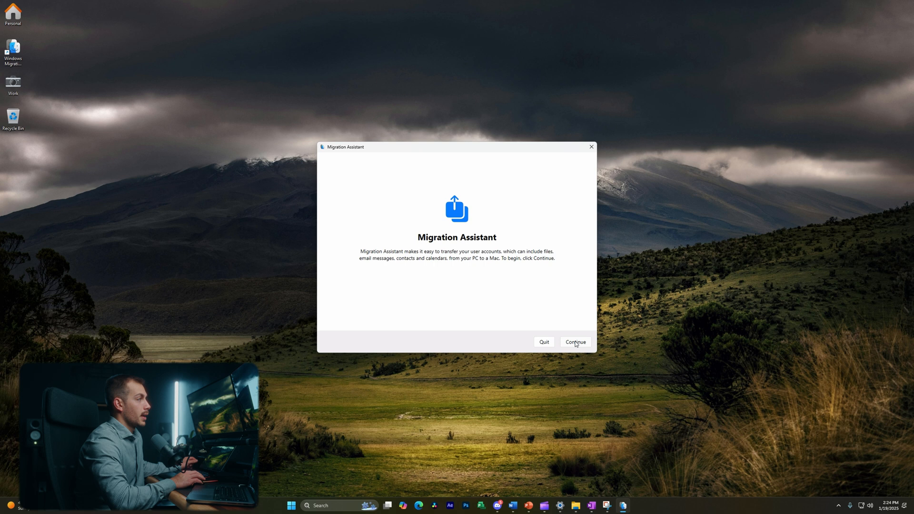
{"action": "left_click", "coordinate": [575, 342]}
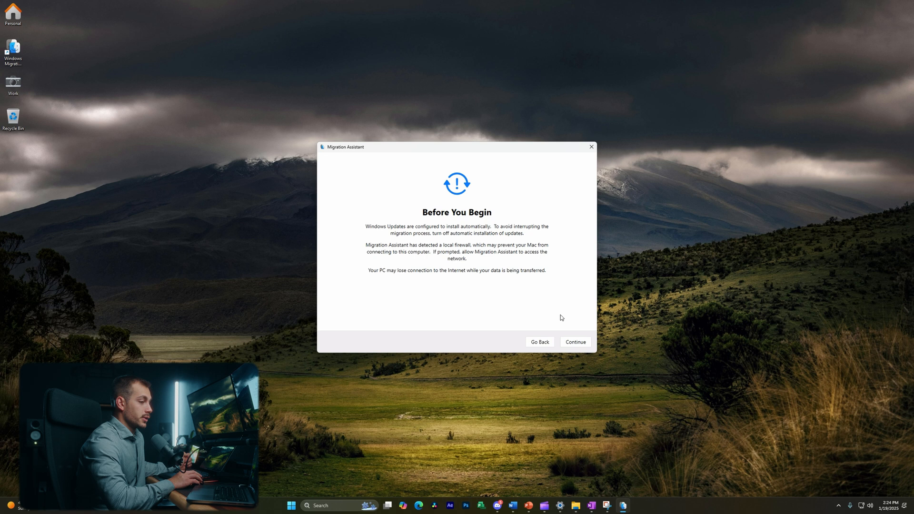
{"action": "left_click", "coordinate": [574, 342]}
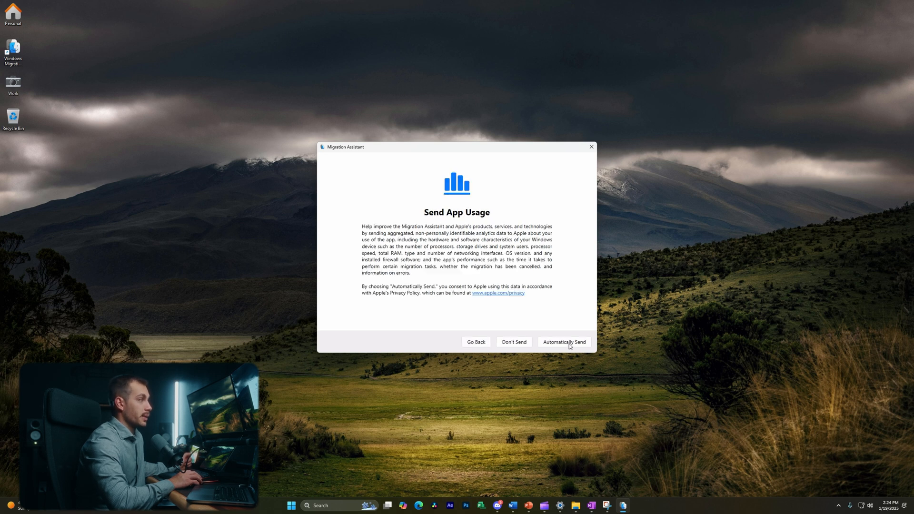
{"action": "left_click", "coordinate": [563, 342]}
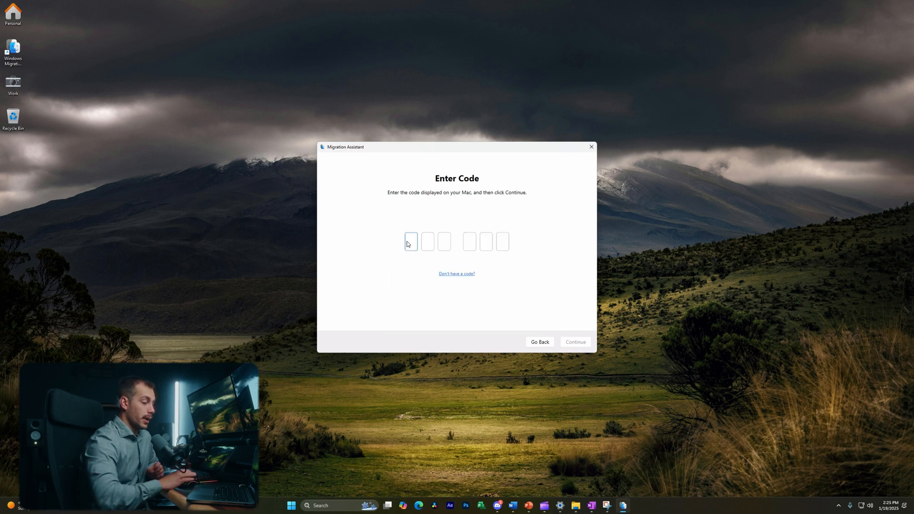
Start the Mac's Migration Assistant, authorize with the admin password, and choose From a Windows PC.
{"action": "left_click", "coordinate": [410, 241]}
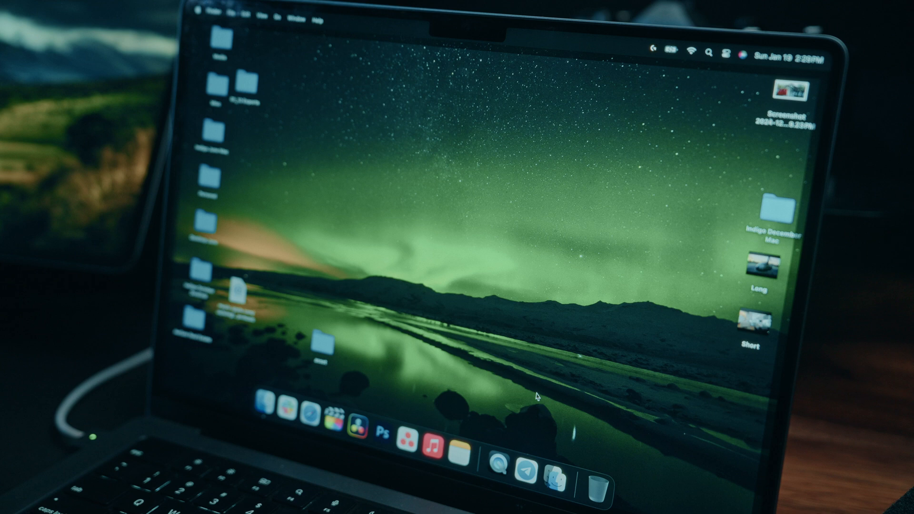
{"action": "left_click", "coordinate": [708, 53]}
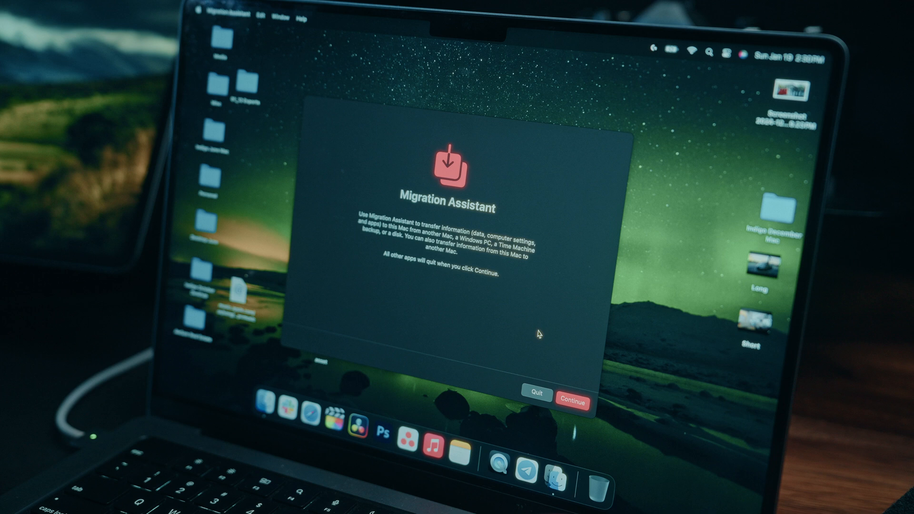
{"action": "left_click", "coordinate": [572, 402]}
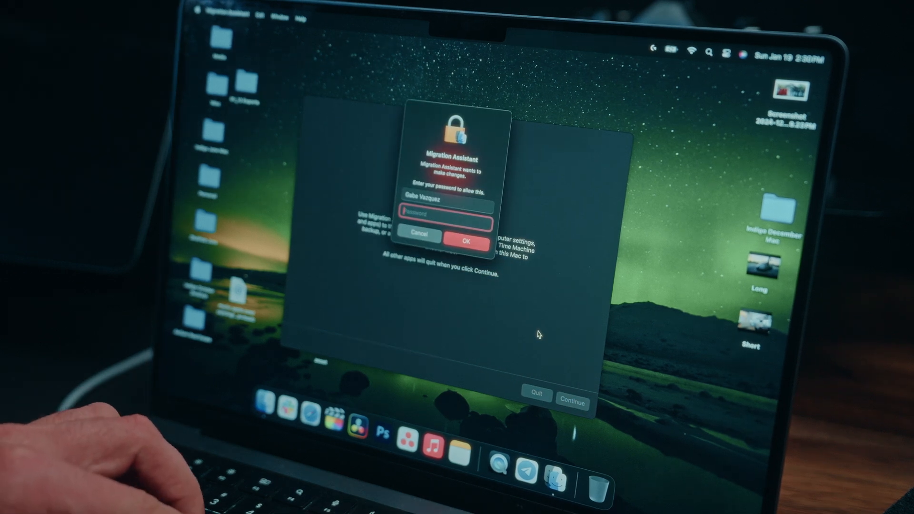
{"action": "type", "text": "password"}
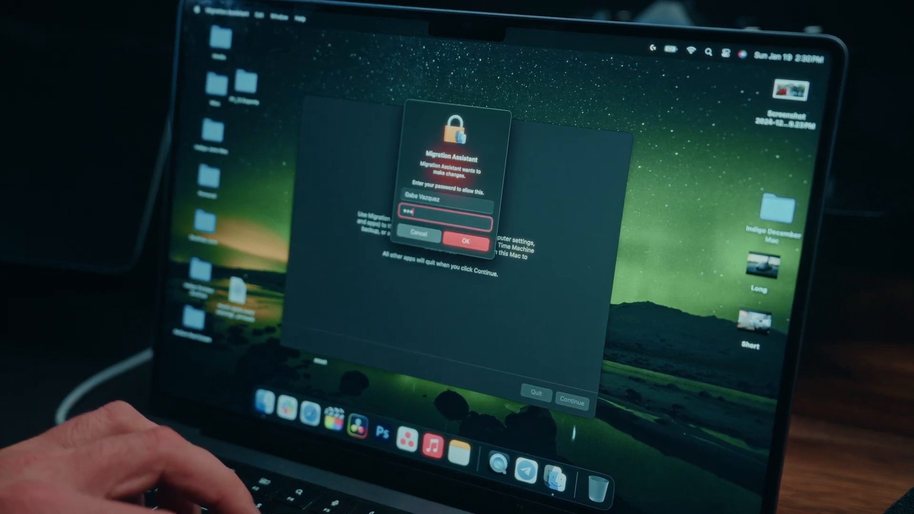
{"action": "left_click", "coordinate": [465, 242]}
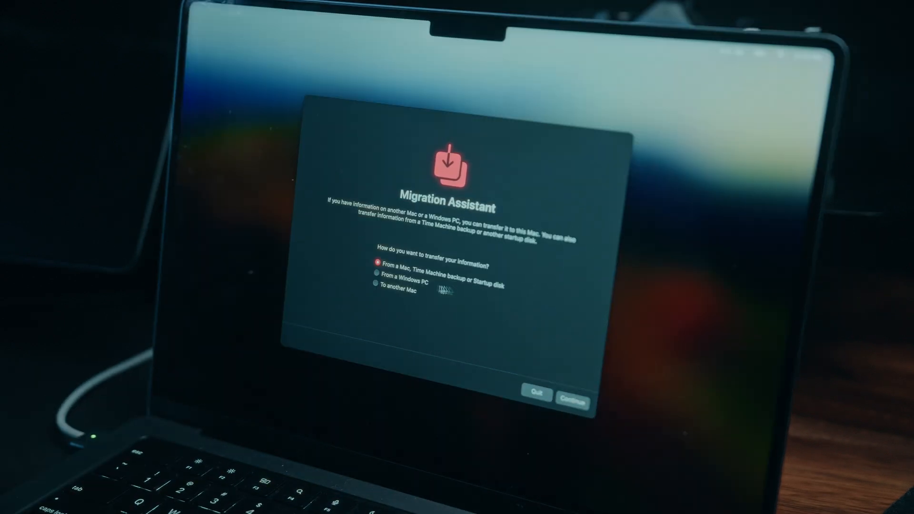
{"action": "left_click", "coordinate": [376, 275]}
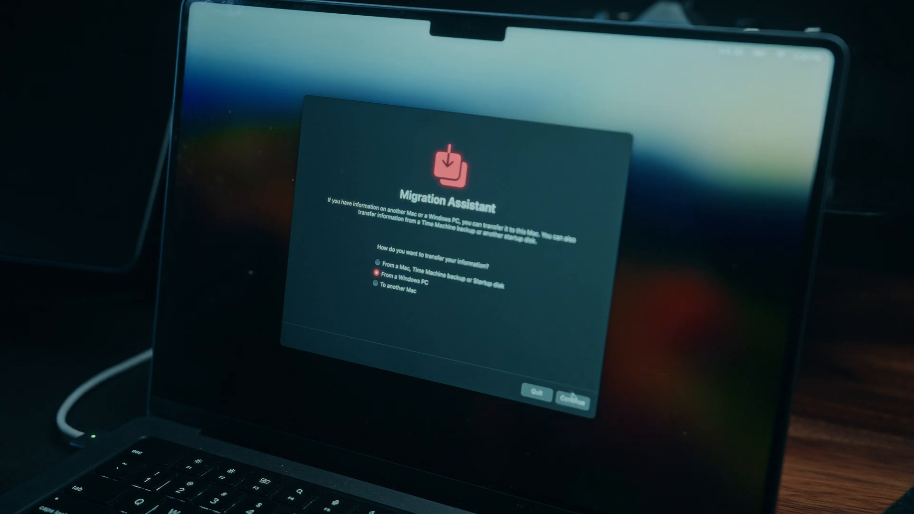
Deselect the user folders except Music, bringing the selection to about 1.69 GB.
{"action": "left_click", "coordinate": [572, 401]}
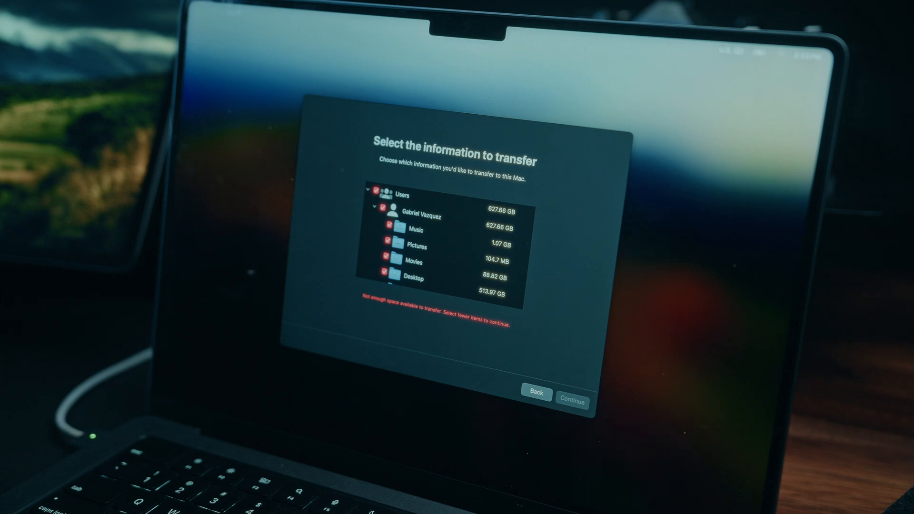
{"action": "scroll", "scroll_direction": "down", "scroll_amount": 3}
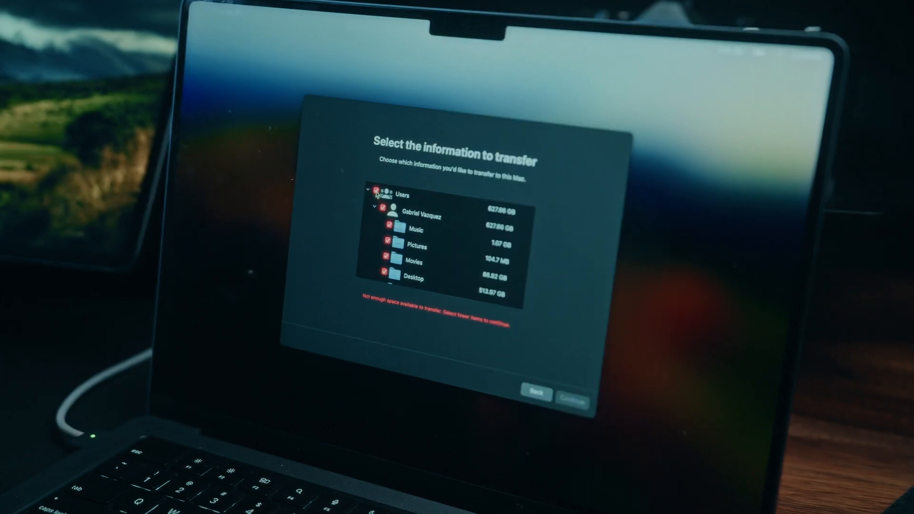
{"action": "left_click", "coordinate": [376, 193]}
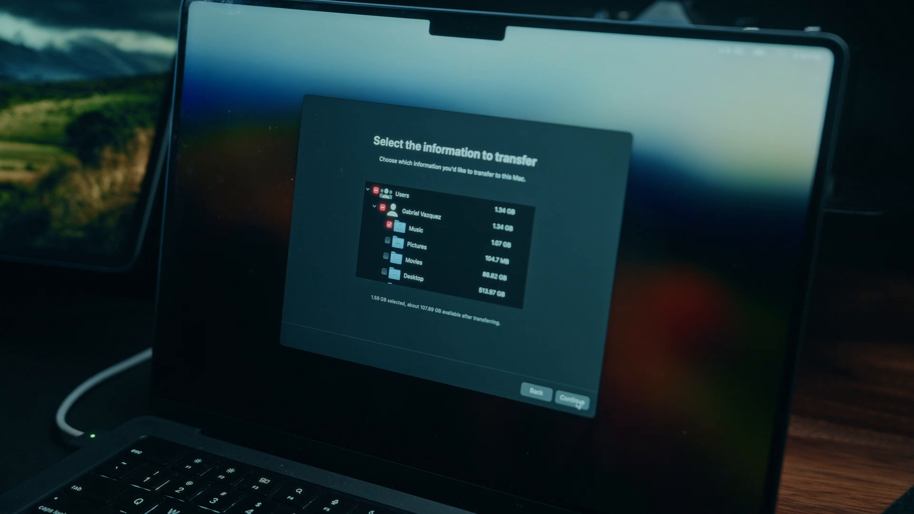
{"action": "left_click", "coordinate": [571, 401]}
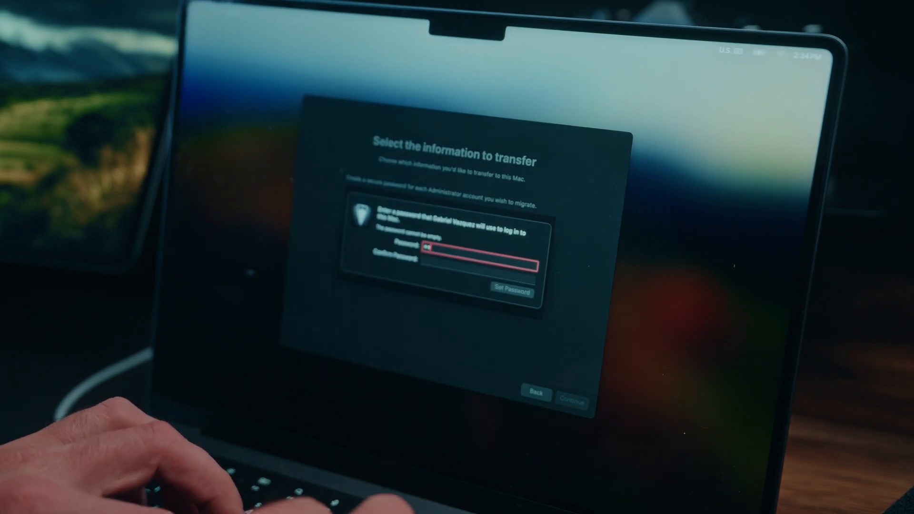
{"action": "type", "text": "••••"}
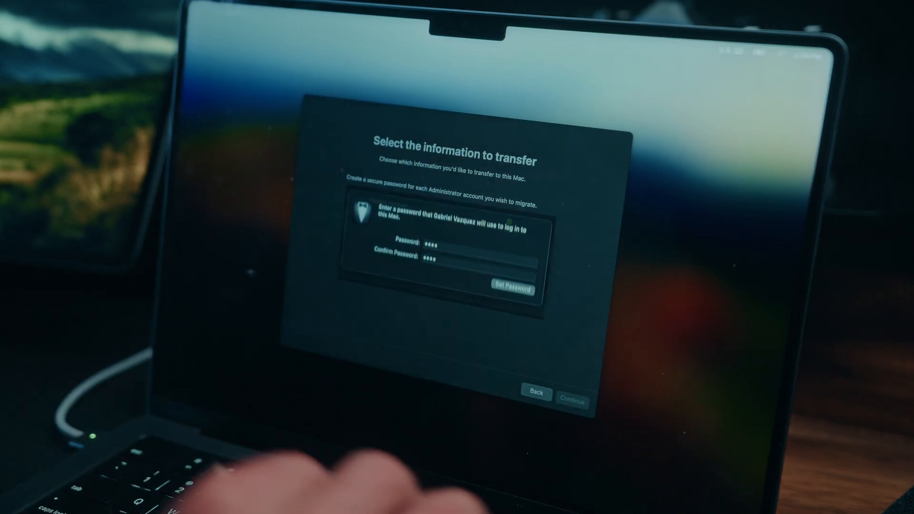
{"action": "left_click", "coordinate": [511, 290]}
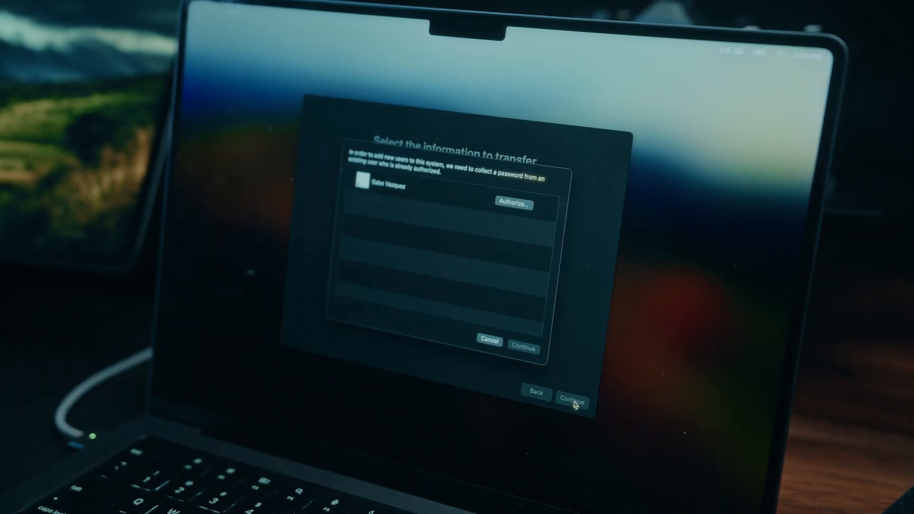
{"action": "left_click", "coordinate": [513, 205]}
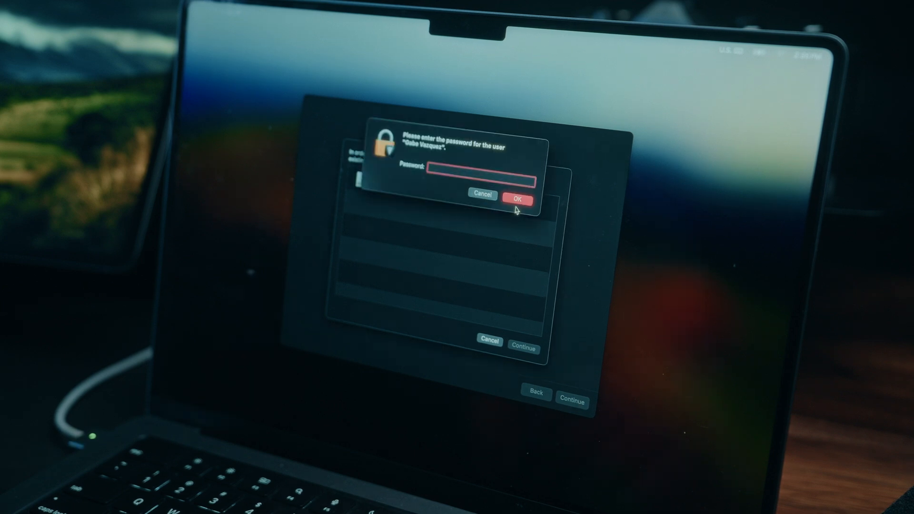